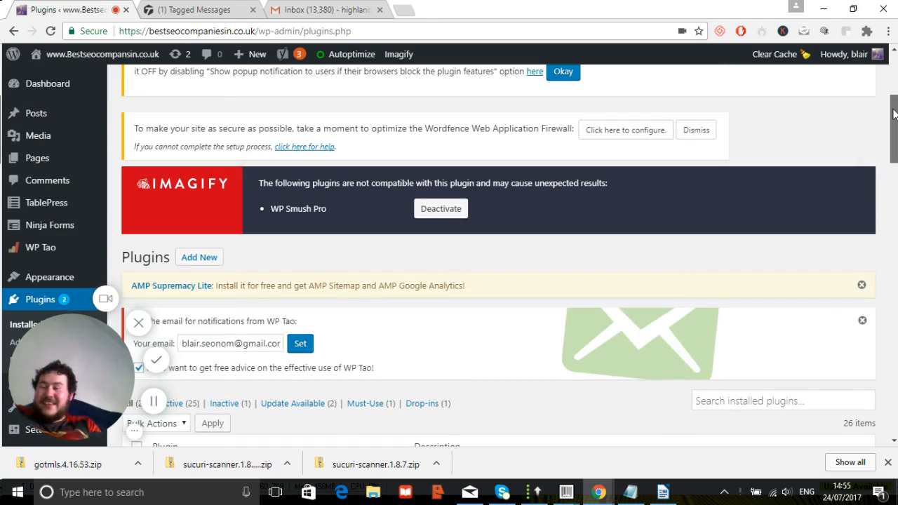
Scroll down the plugins list to Wordfence Security and deactivate it.
{"action": "scroll", "scroll_direction": "down", "scroll_amount": 3}
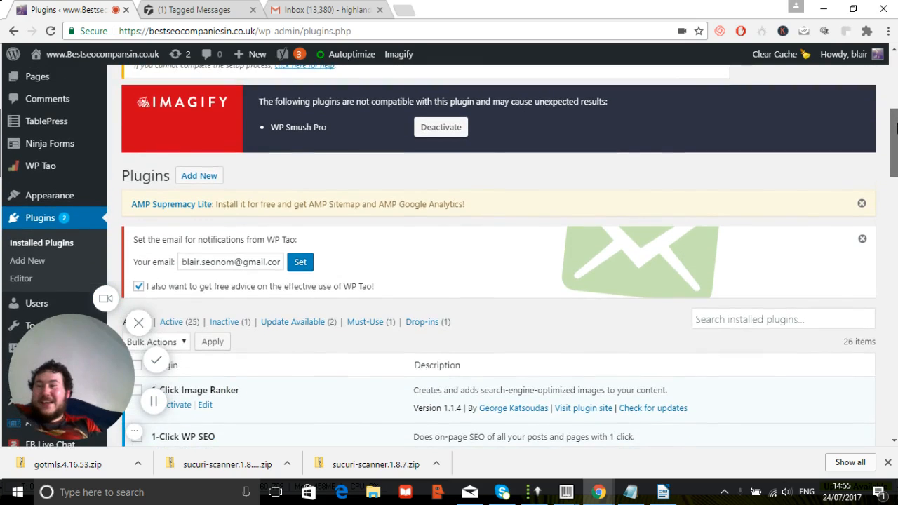
{"action": "scroll", "scroll_direction": "down", "scroll_amount": 3}
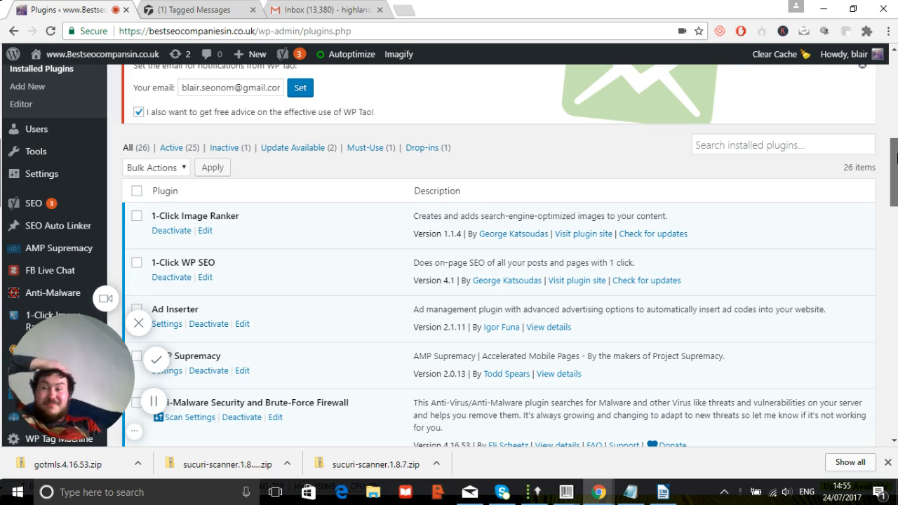
{"action": "scroll", "scroll_direction": "down", "scroll_amount": 3}
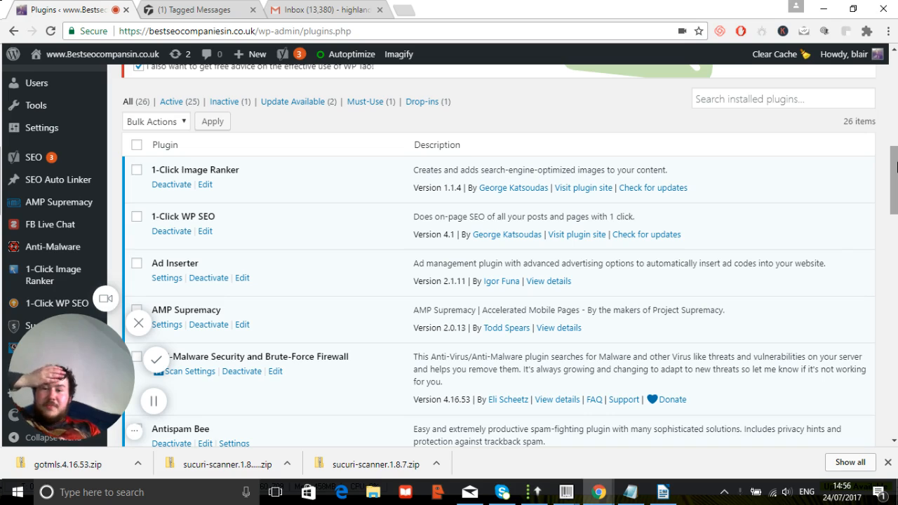
{"action": "scroll", "scroll_direction": "down", "scroll_amount": 3}
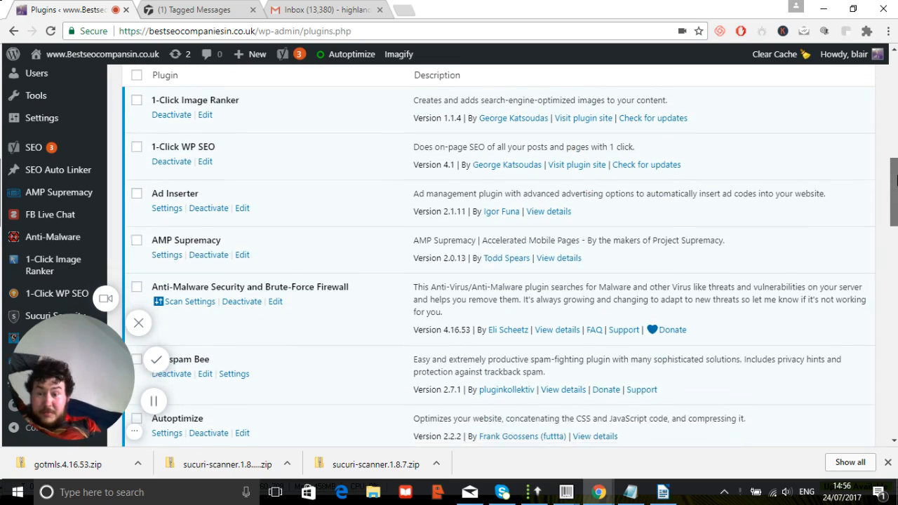
{"action": "scroll", "scroll_direction": "down", "scroll_amount": 3}
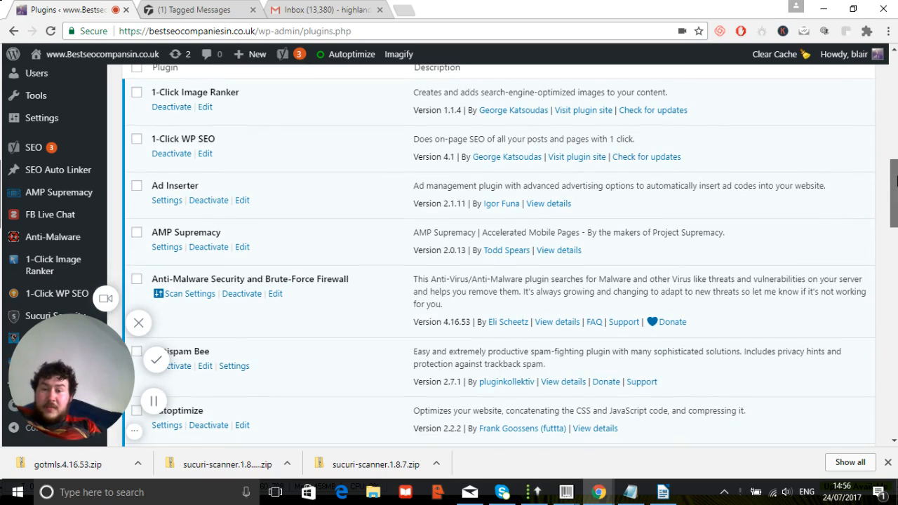
{"action": "scroll", "scroll_direction": "down", "scroll_amount": 3}
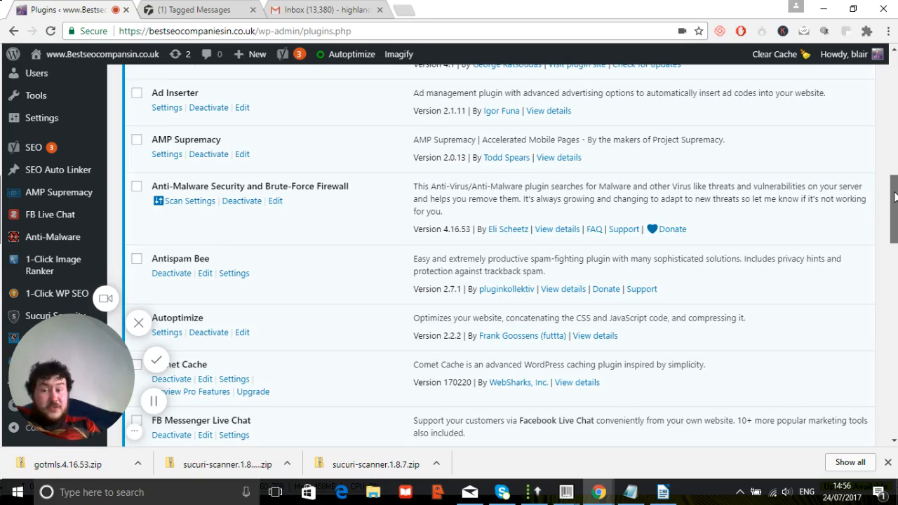
{"action": "scroll", "scroll_direction": "down", "scroll_amount": 3}
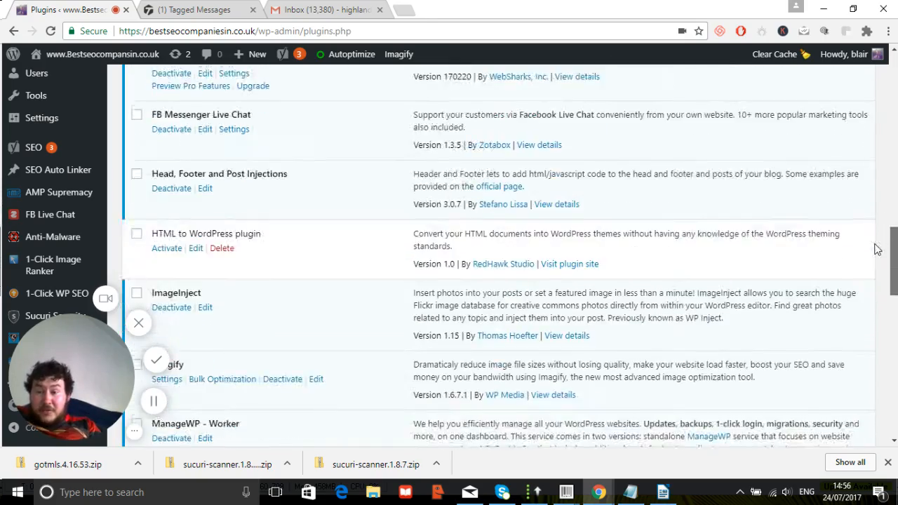
{"action": "scroll", "scroll_direction": "down", "scroll_amount": 3}
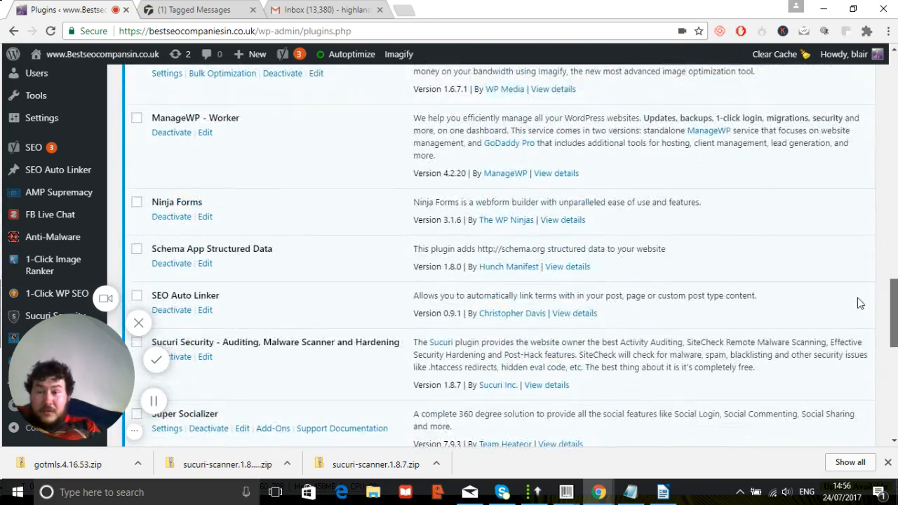
{"action": "scroll", "scroll_direction": "down", "scroll_amount": 3}
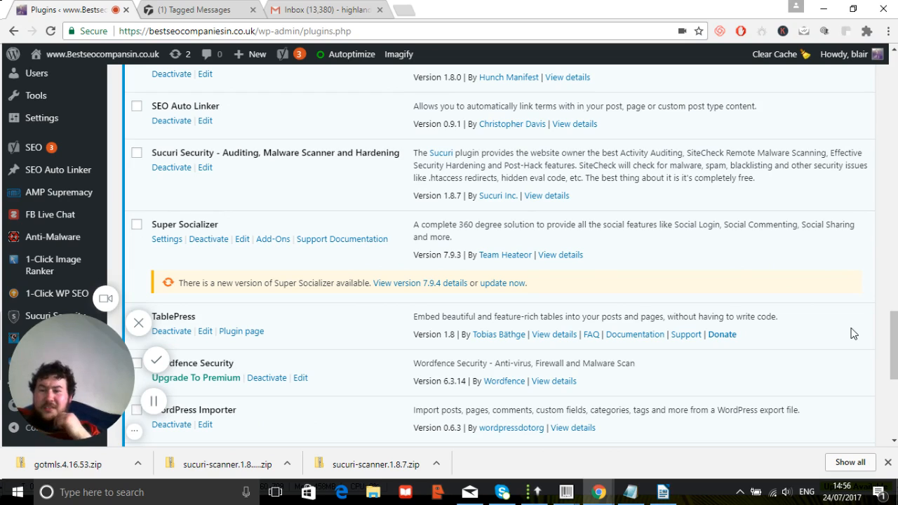
{"action": "scroll", "scroll_direction": "down", "scroll_amount": 3}
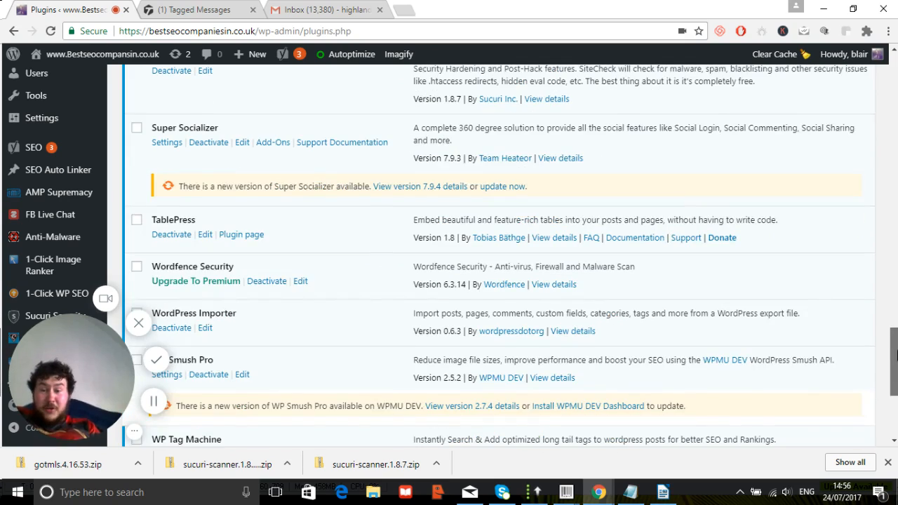
{"action": "scroll", "scroll_direction": "down", "scroll_amount": 3}
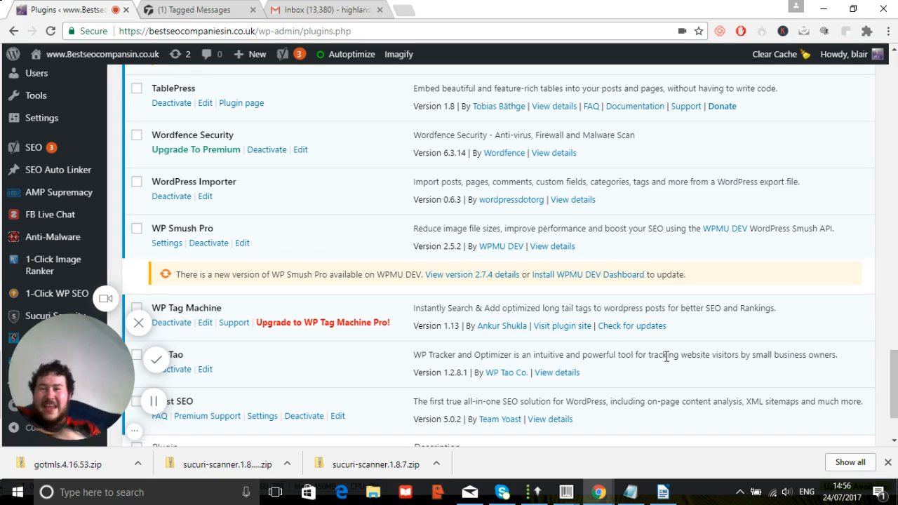
{"action": "left_click", "coordinate": [267, 149]}
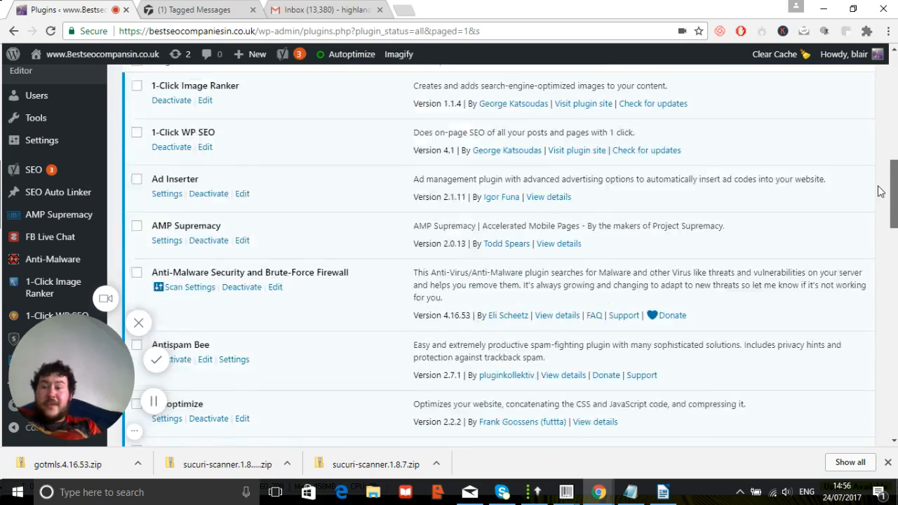
Scroll the refreshed plugins list to confirm Wordfence Security now shows Activate.
{"action": "scroll", "scroll_direction": "down", "scroll_amount": 3}
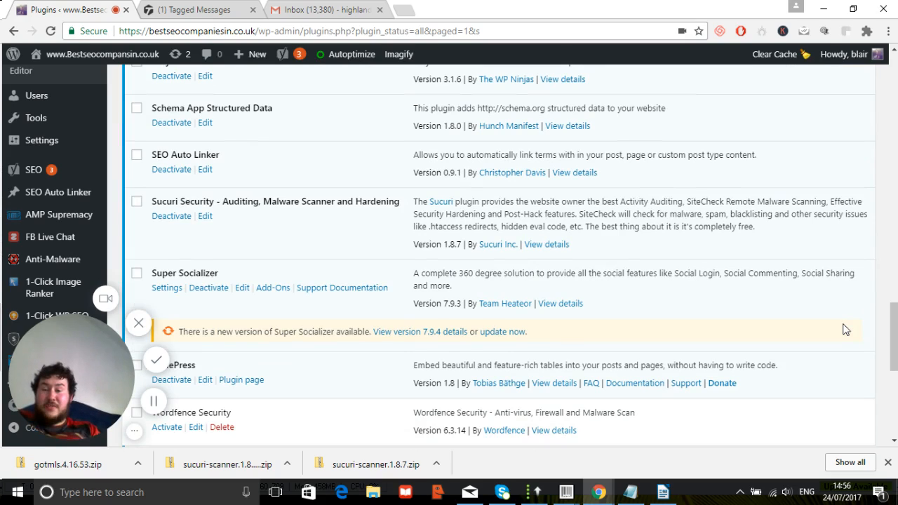
{"action": "scroll", "scroll_direction": "down", "scroll_amount": 3}
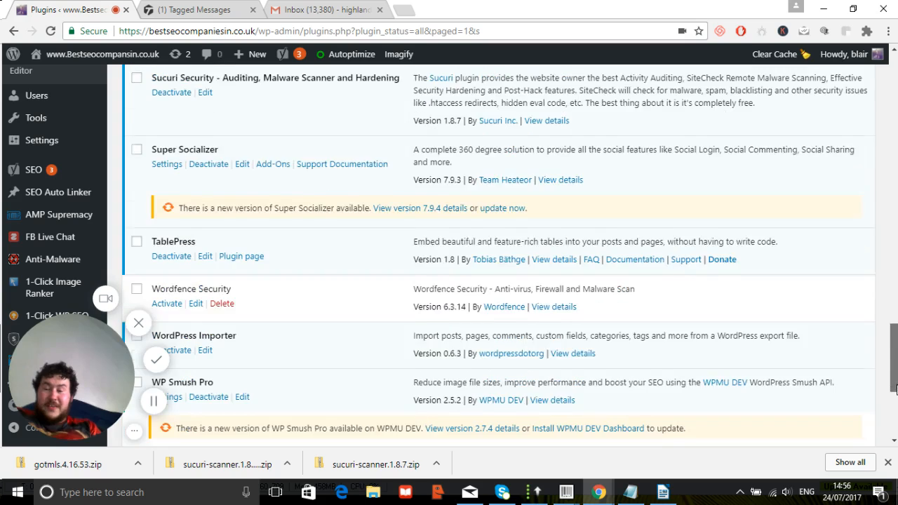
{"action": "scroll", "scroll_direction": "down", "scroll_amount": 3}
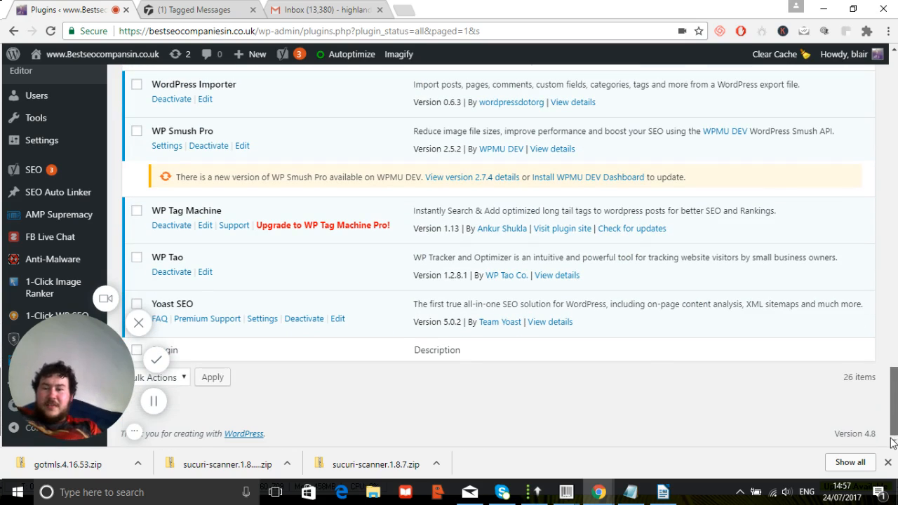
{"action": "mouse_move", "coordinate": [157, 359]}
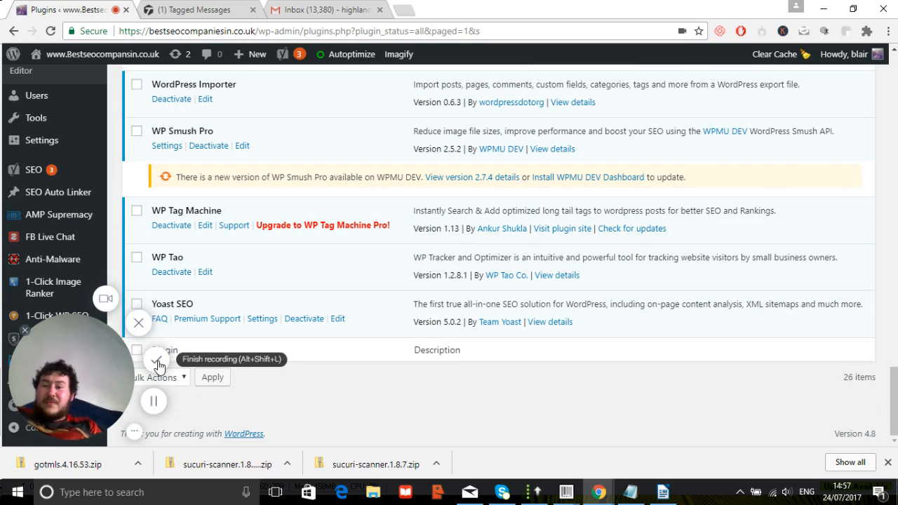